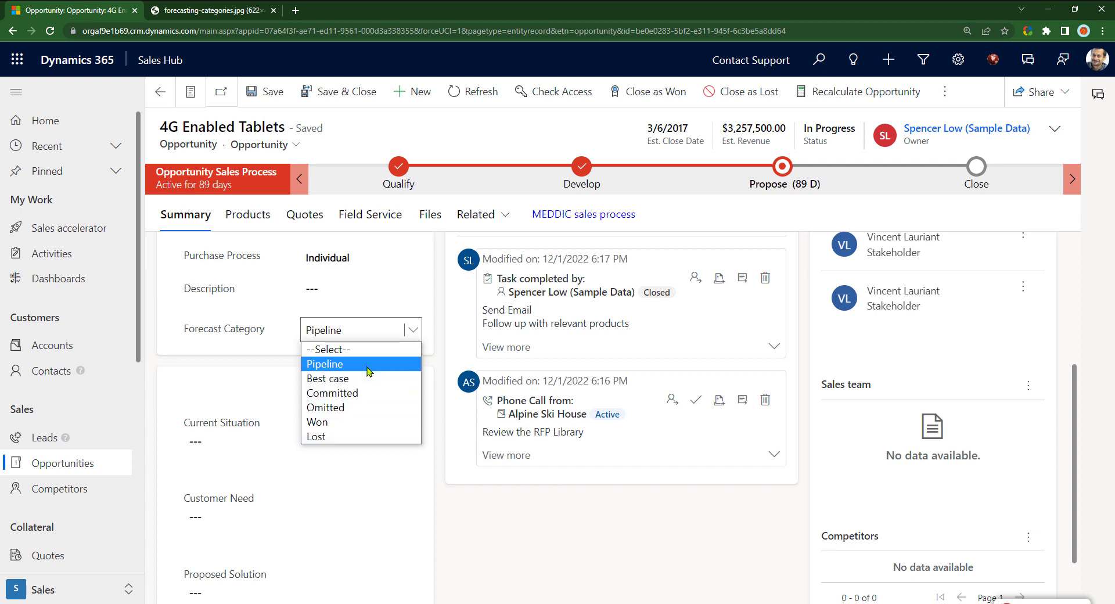
mouse_move(328, 350)
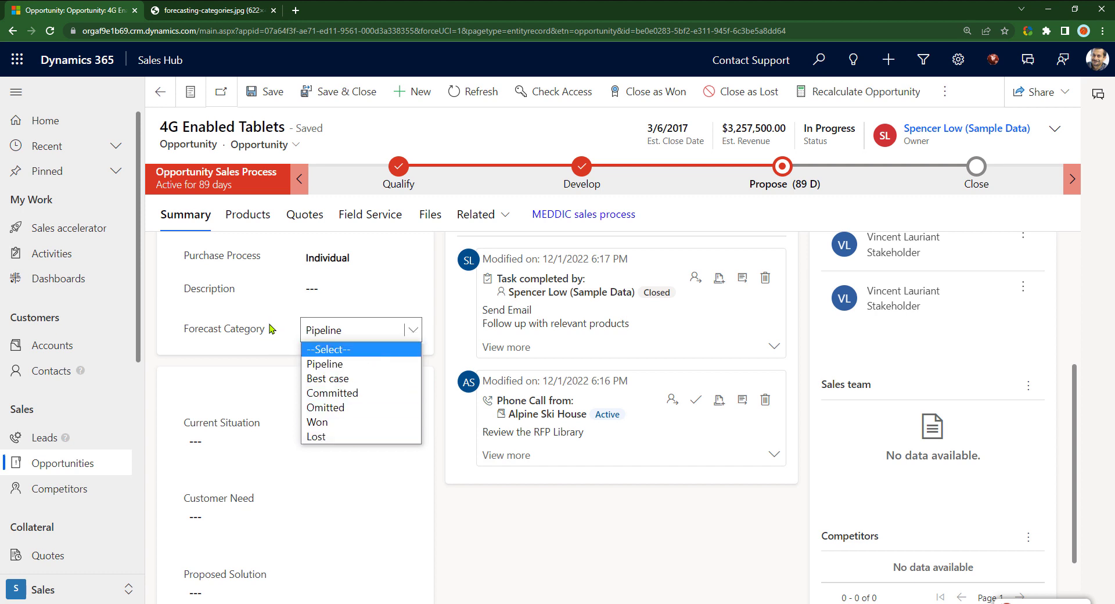
mouse_move(432, 317)
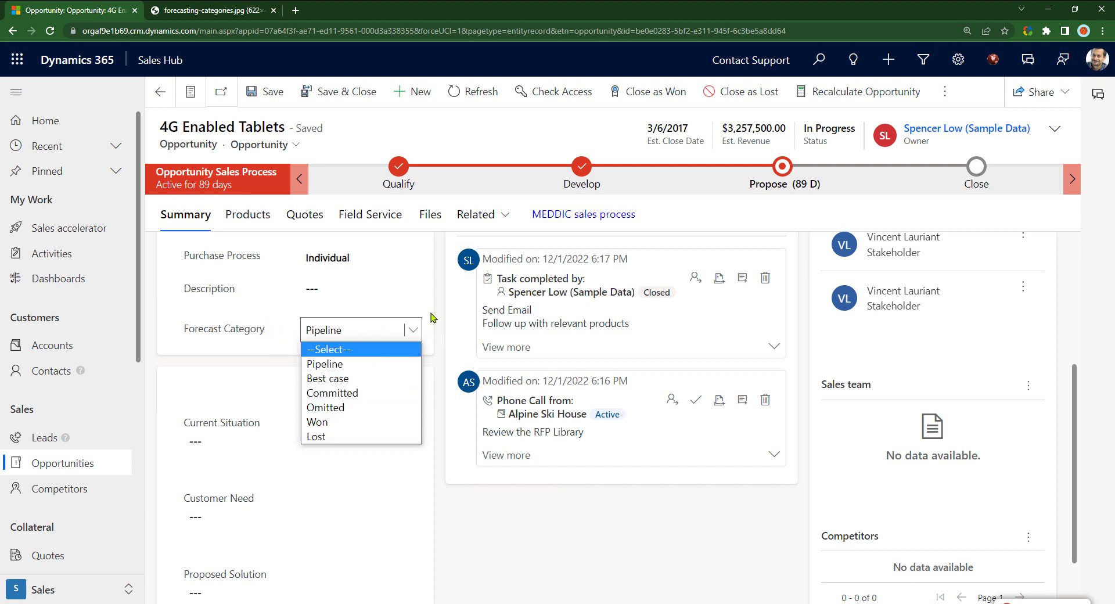
Step: Dismiss the Forecast Category choices, keeping the value at Pipeline
left_click(324, 363)
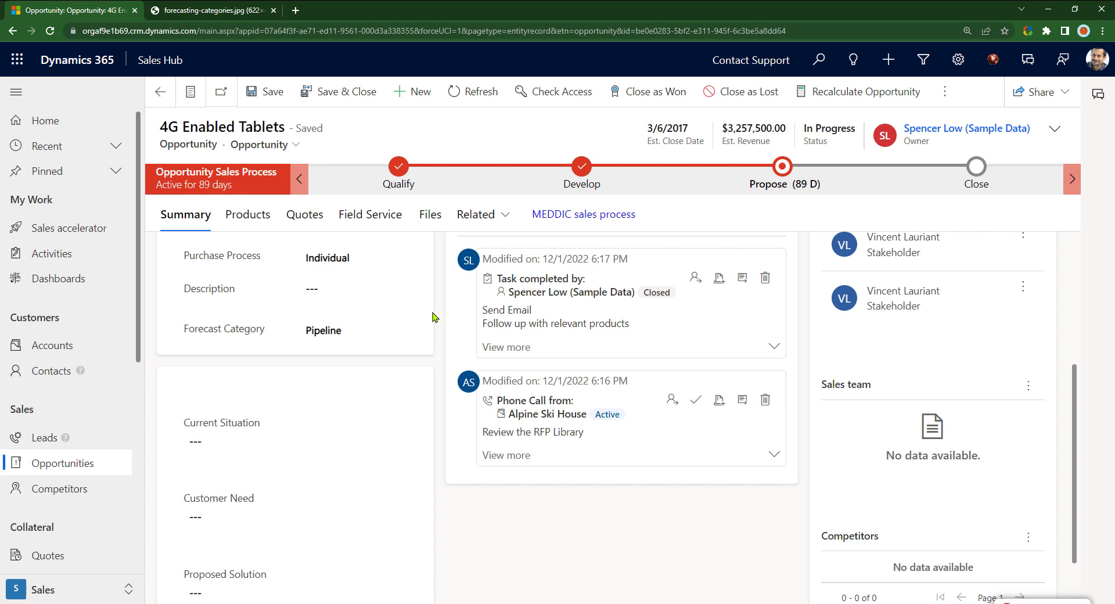
mouse_move(819, 171)
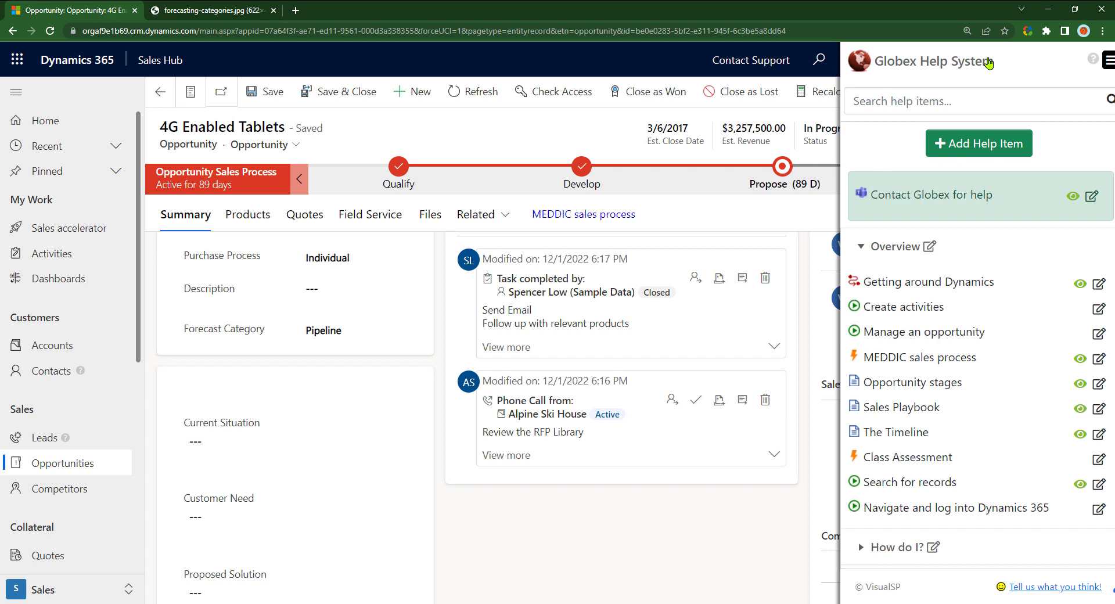
Step: Add a new help item and set its Viewer / Media Type to Rich HTML
left_click(978, 143)
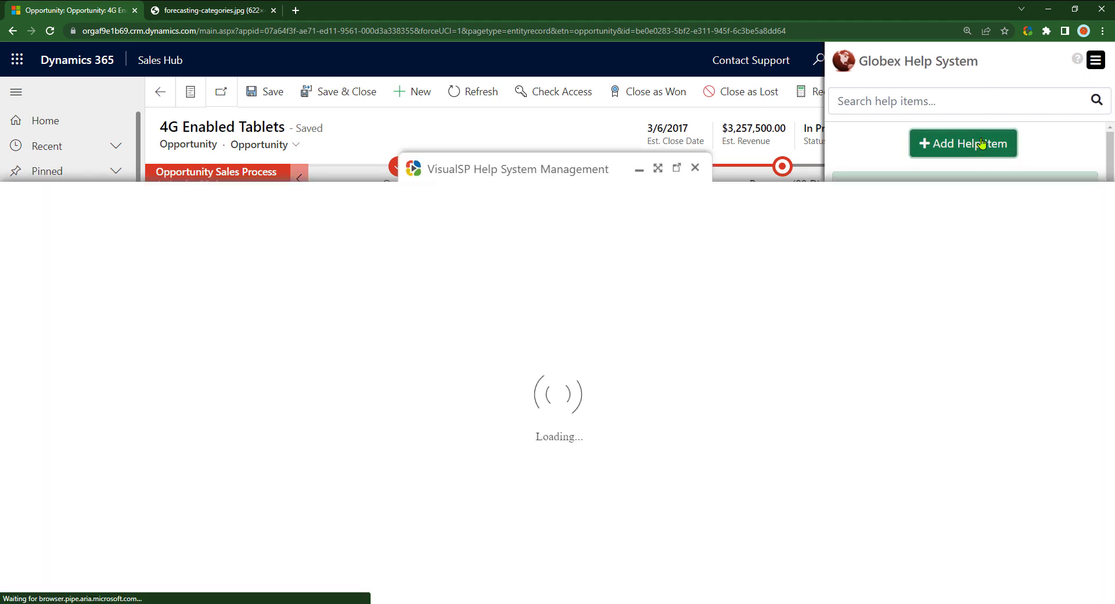
left_click(962, 143)
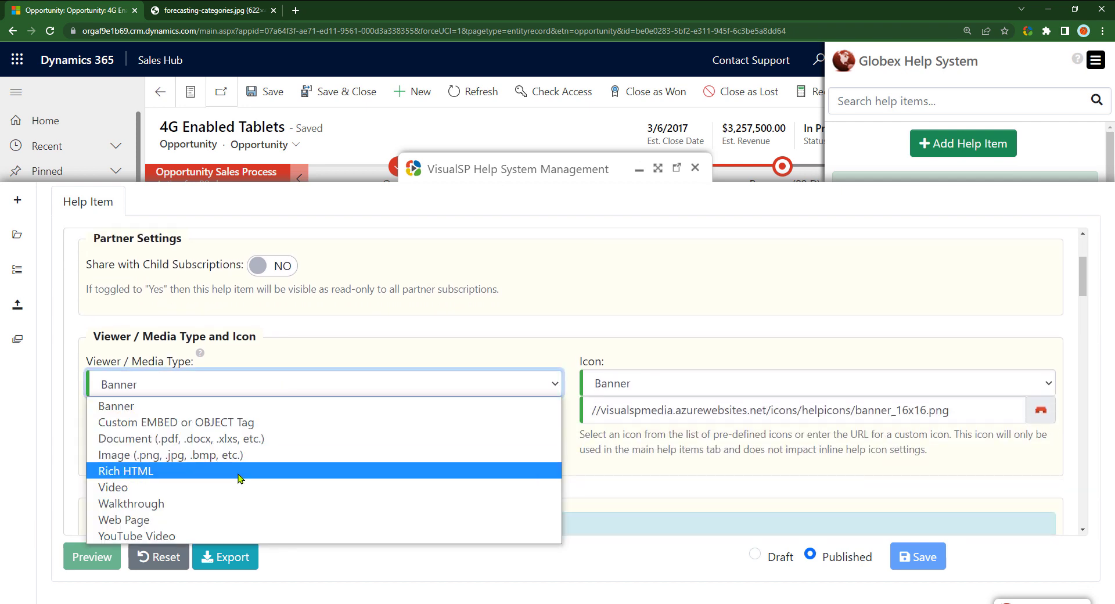
left_click(126, 470)
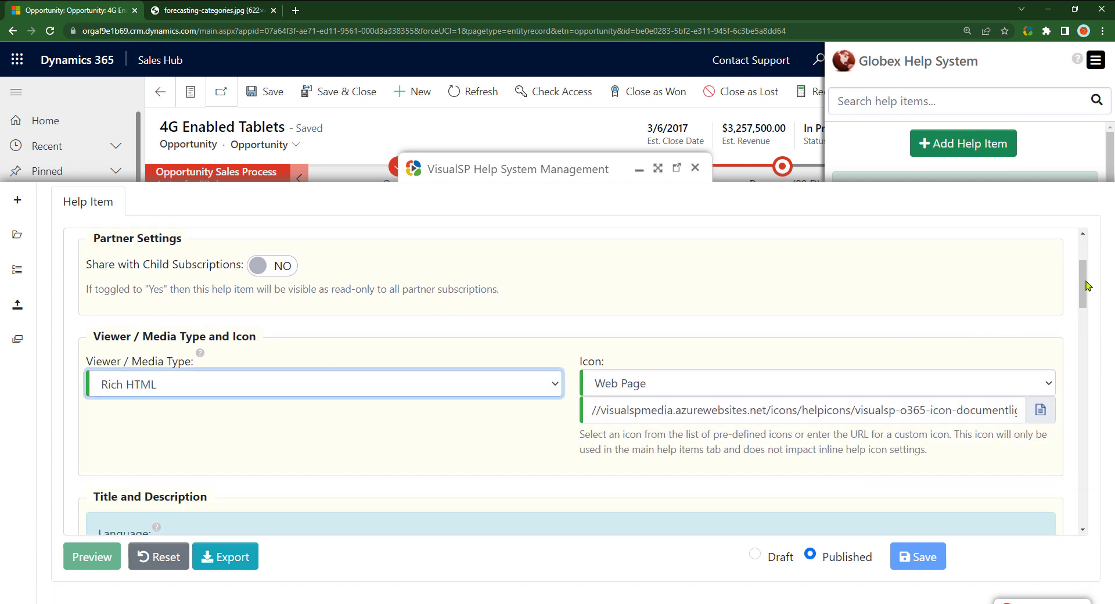
scroll("down", 3)
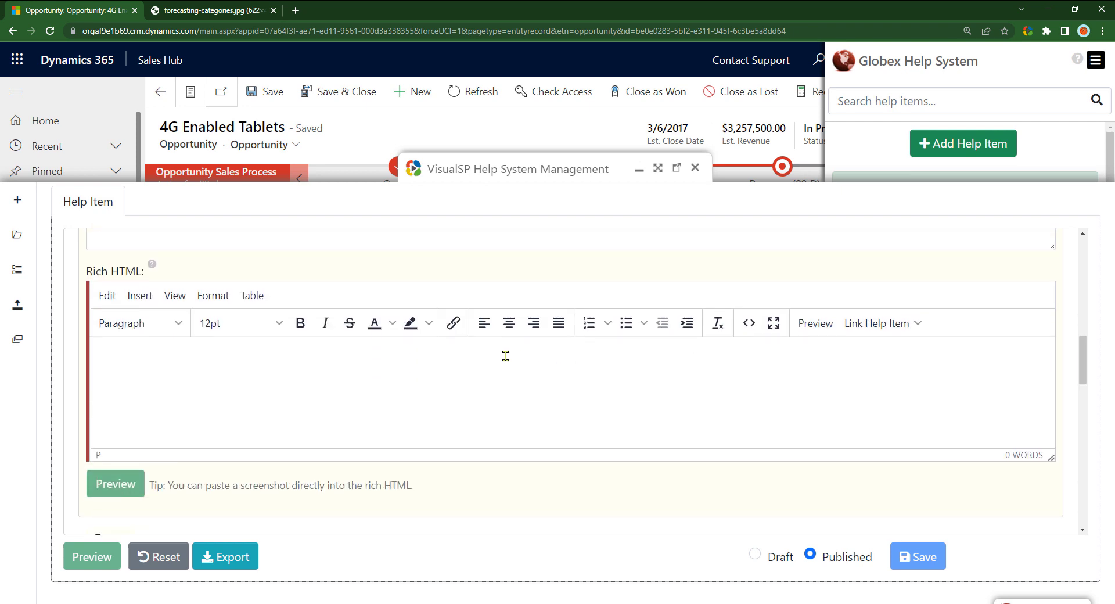
scroll("up", 3)
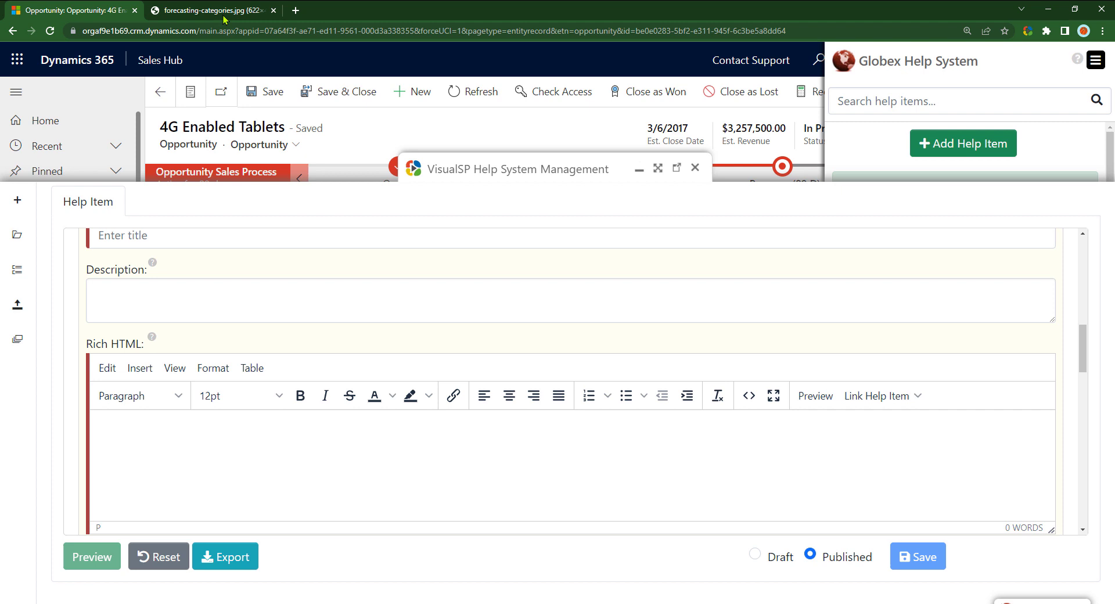
Step: Copy the forecasting-categories.jpg image from its Chrome tab and return to the help form
left_click(206, 10)
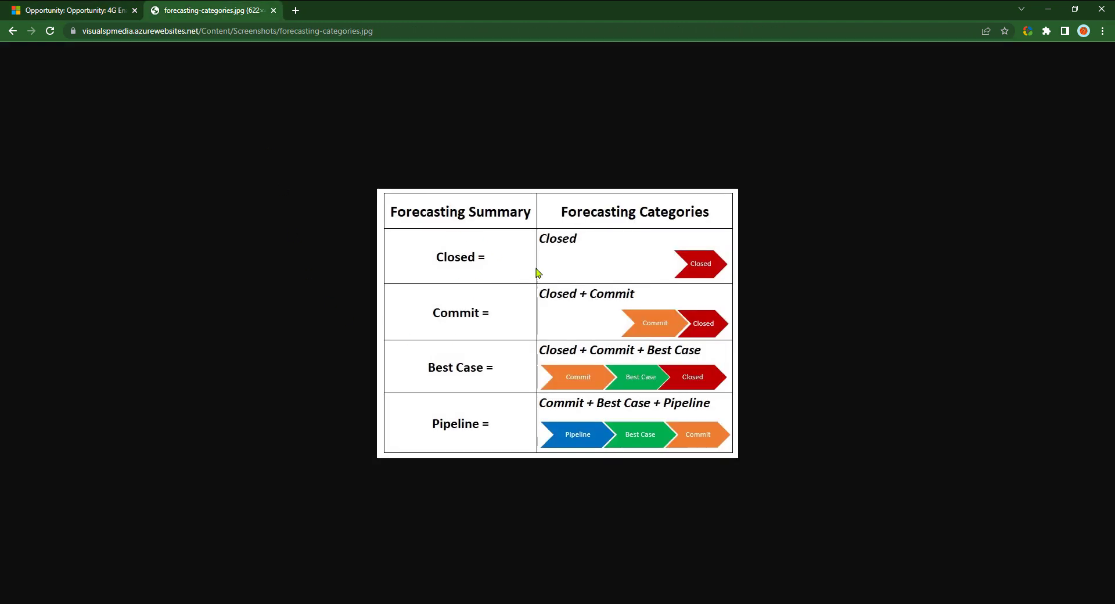
right_click(539, 274)
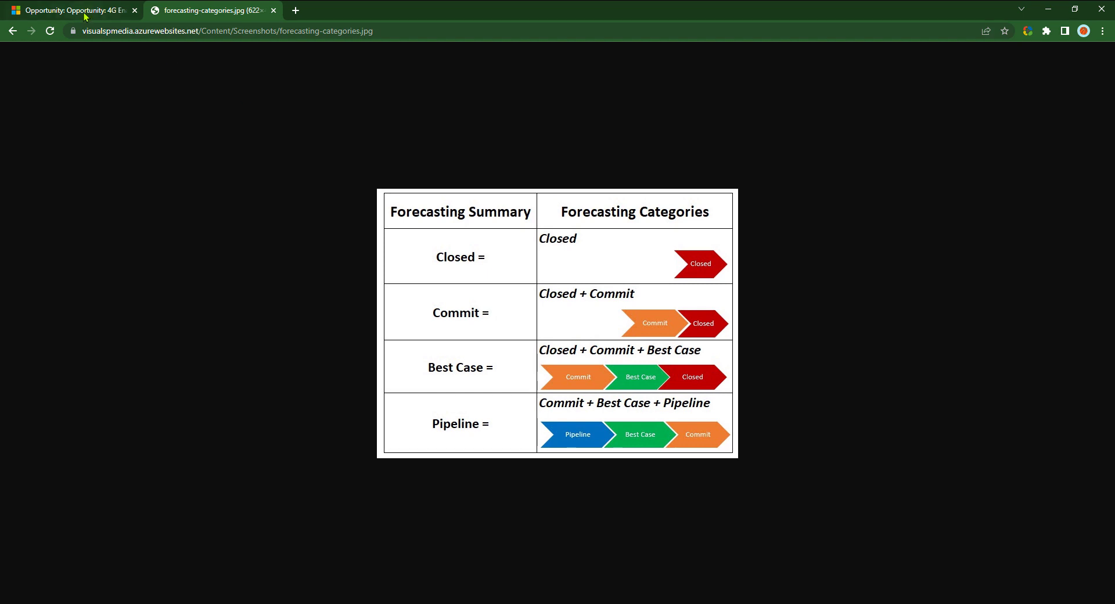
left_click(71, 10)
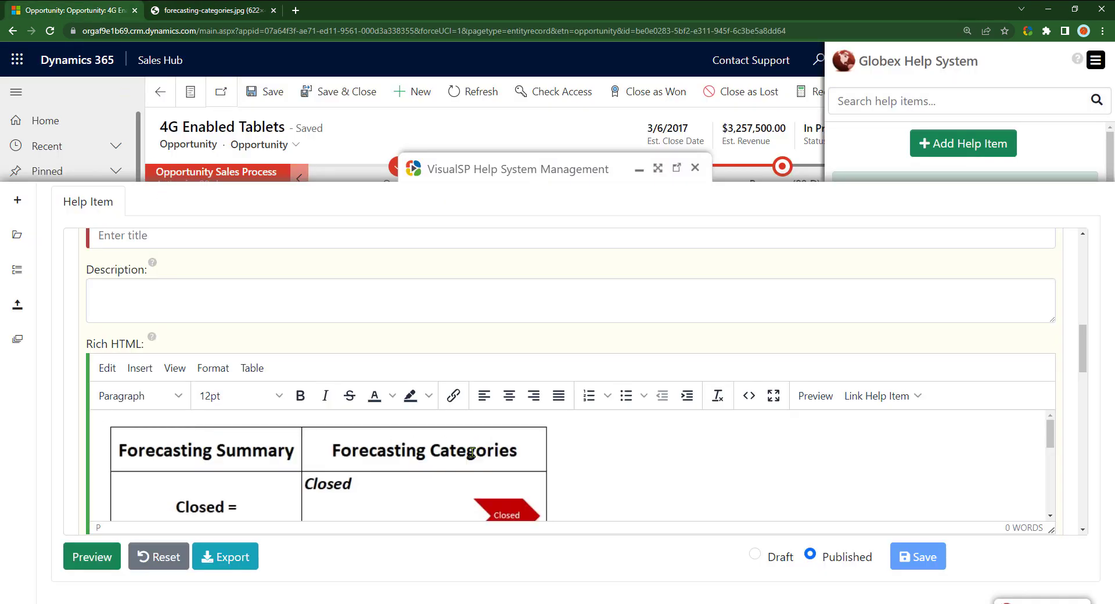
Step: Set Enable Inline Help / Tooltip to YES and begin selecting the target element
scroll("down", 3)
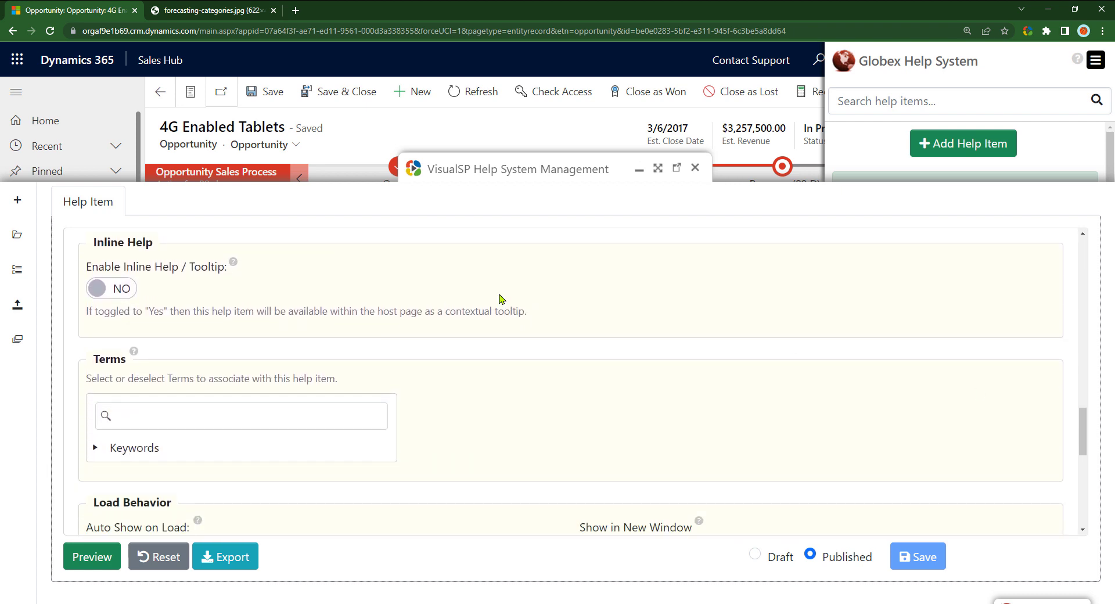
left_click(111, 288)
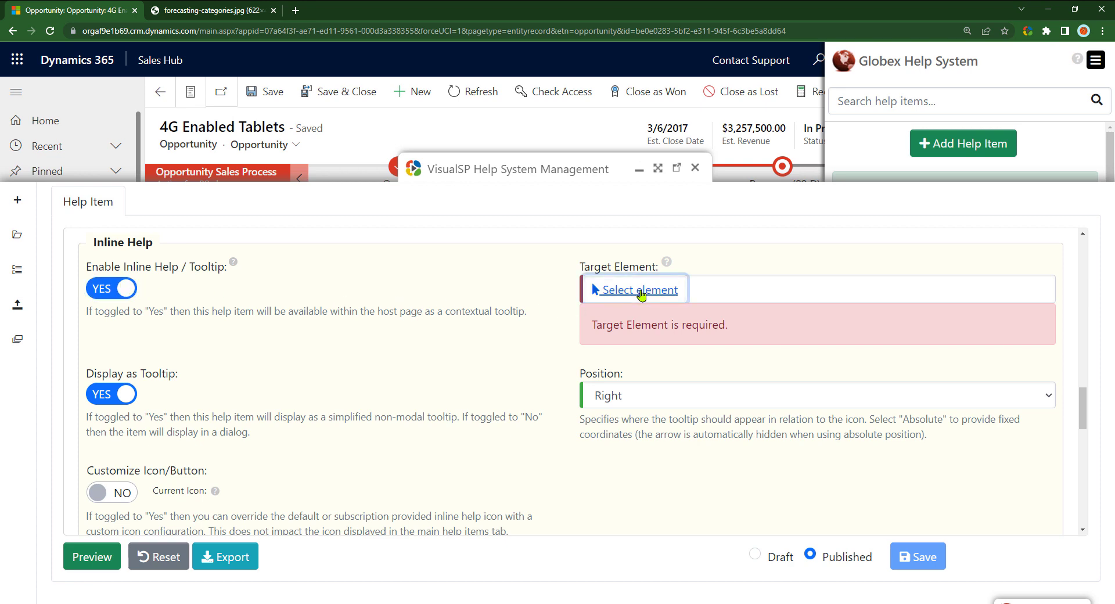
left_click(634, 289)
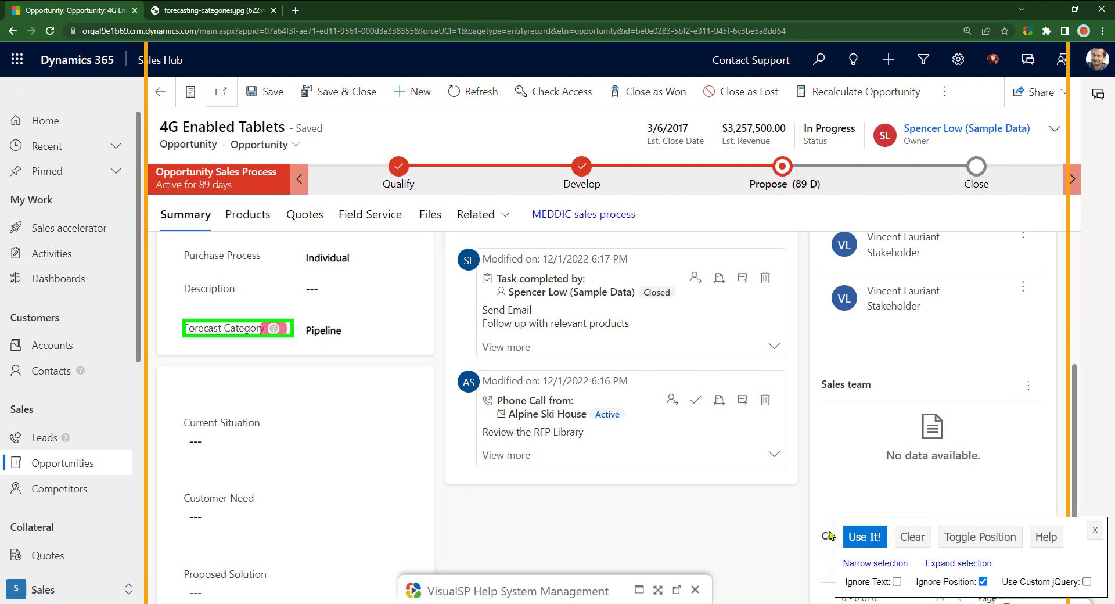
Step: Confirm Forecast Category as the target, show its forecasting chart tooltip, then go to visualsp.com
left_click(862, 537)
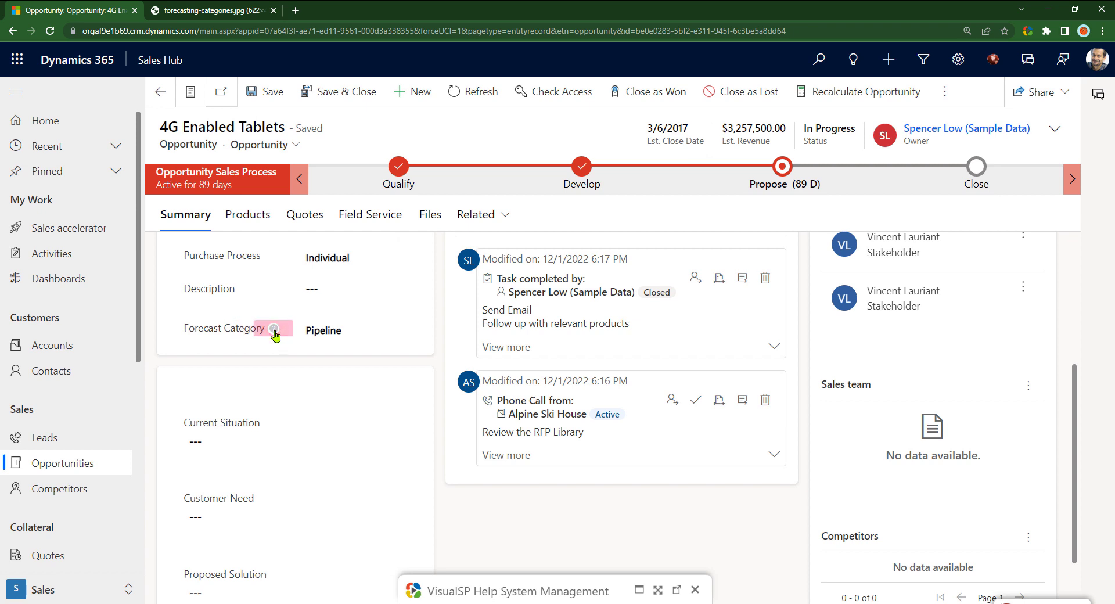
left_click(273, 327)
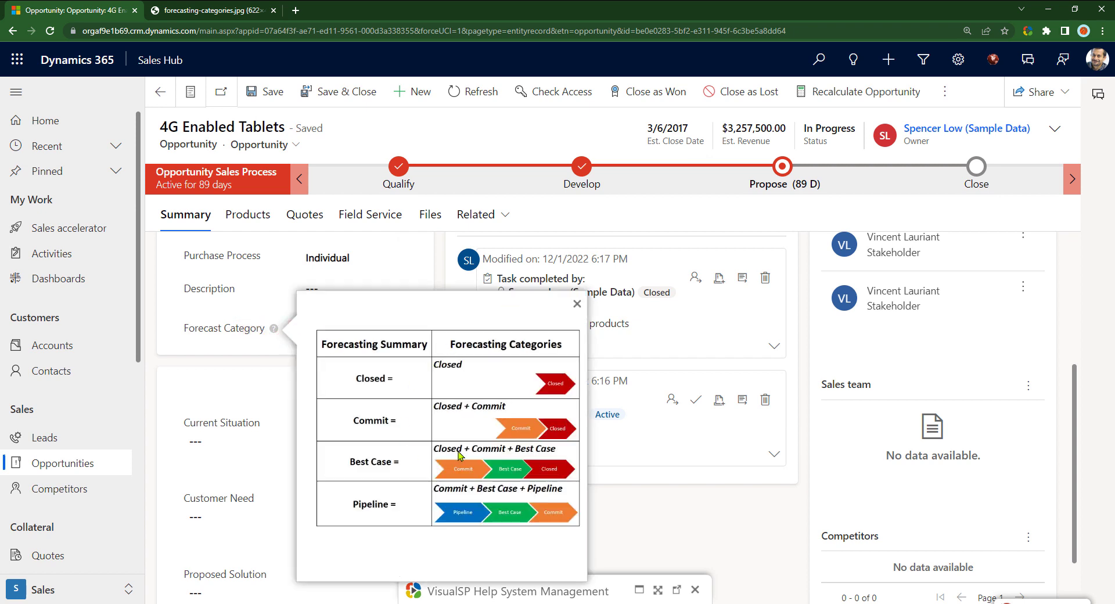
mouse_move(529, 554)
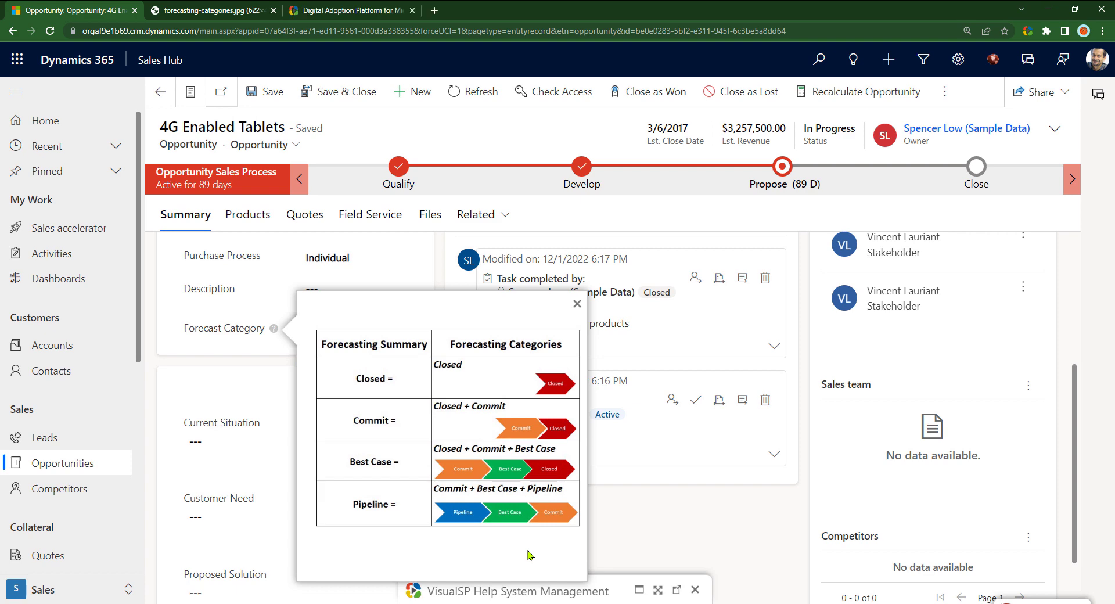
mouse_move(447, 414)
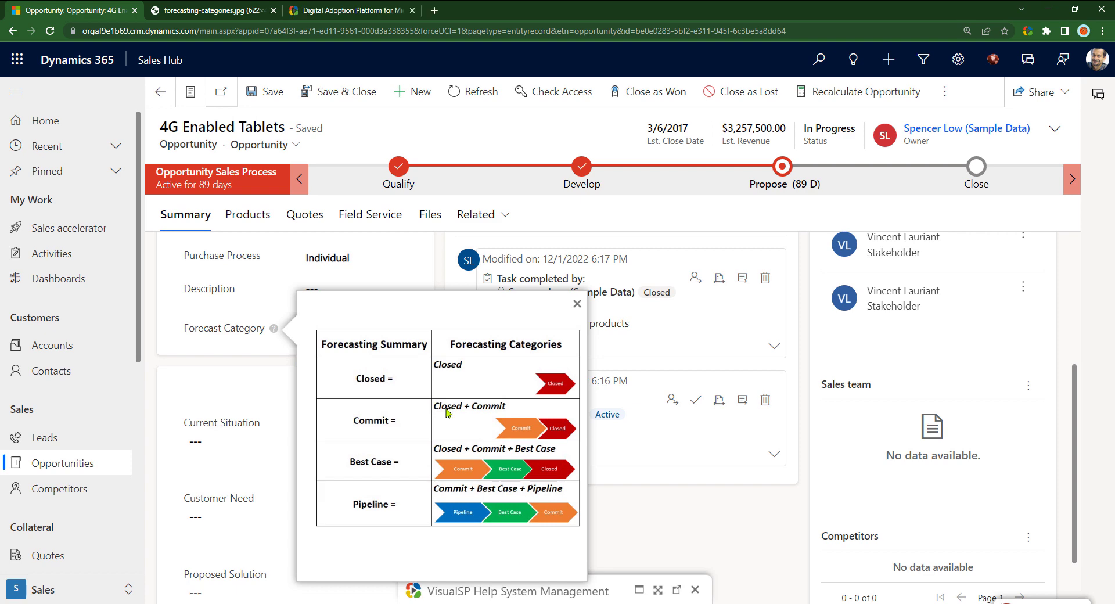
left_click(349, 10)
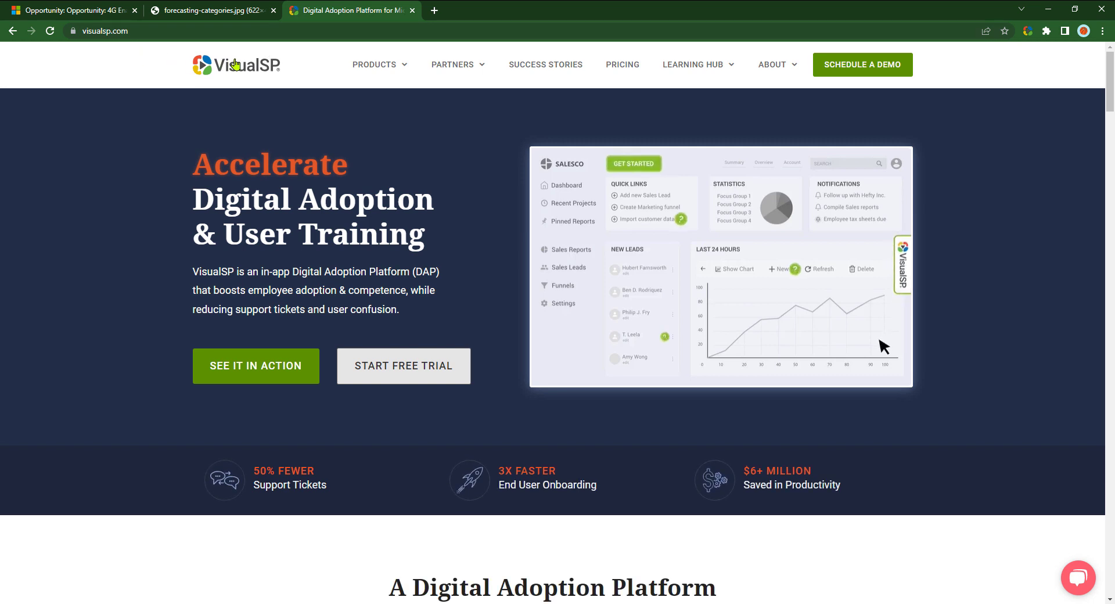